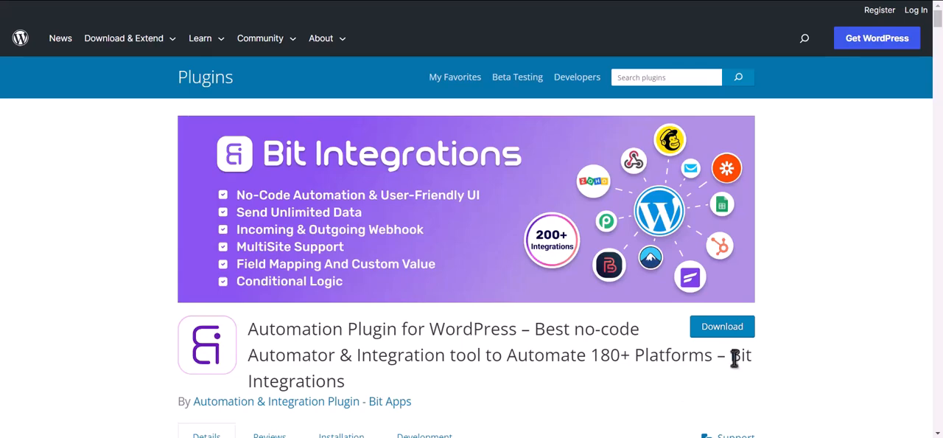
- Go from the Bit Integrations plugin listing to its welcome screen in the WordPress dashboard
double_click(741, 353)
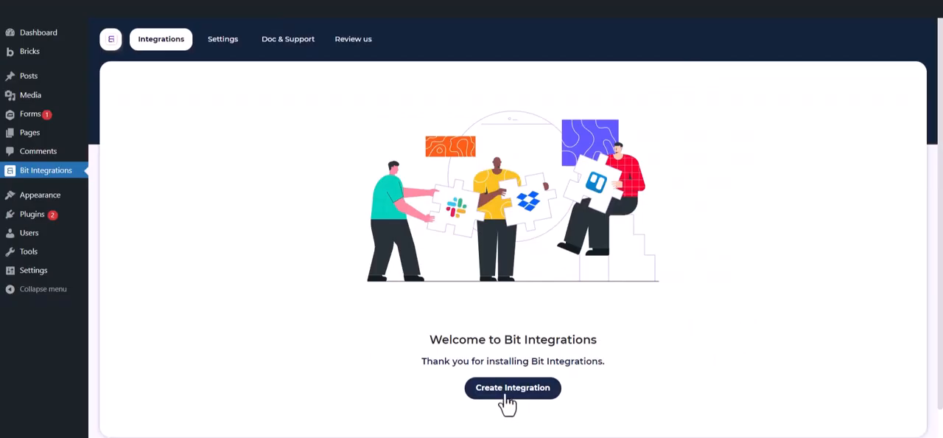
- Create an integration triggered by Gravity Forms' Contact Us form and continue to the action list
click(512, 386)
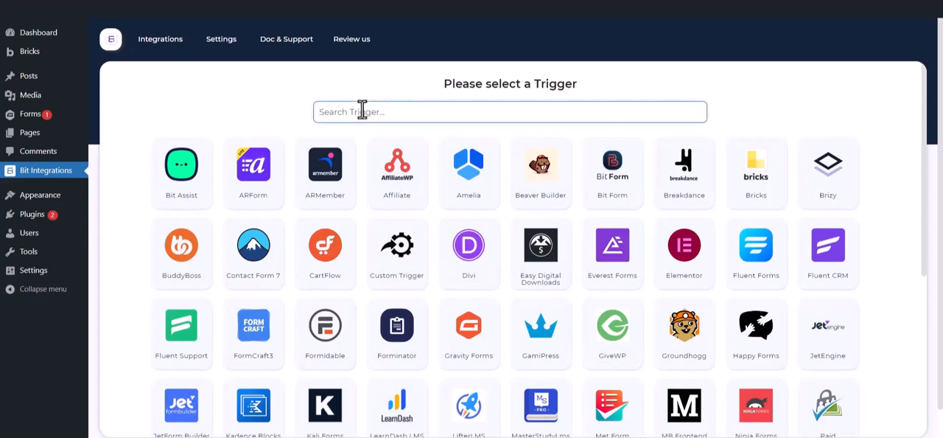
text(gravity forms)
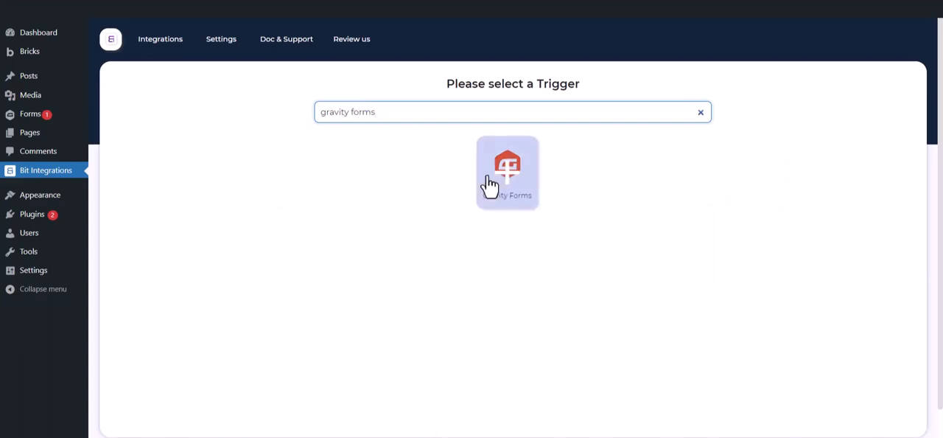
click(507, 173)
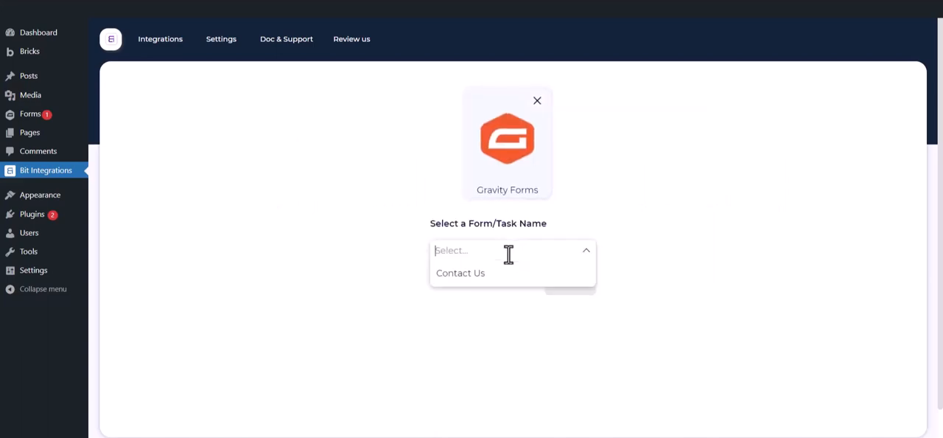
click(460, 273)
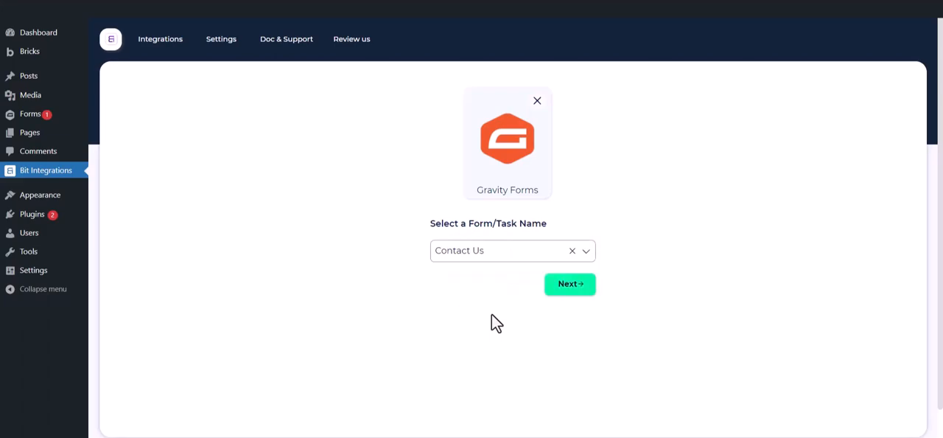
click(569, 283)
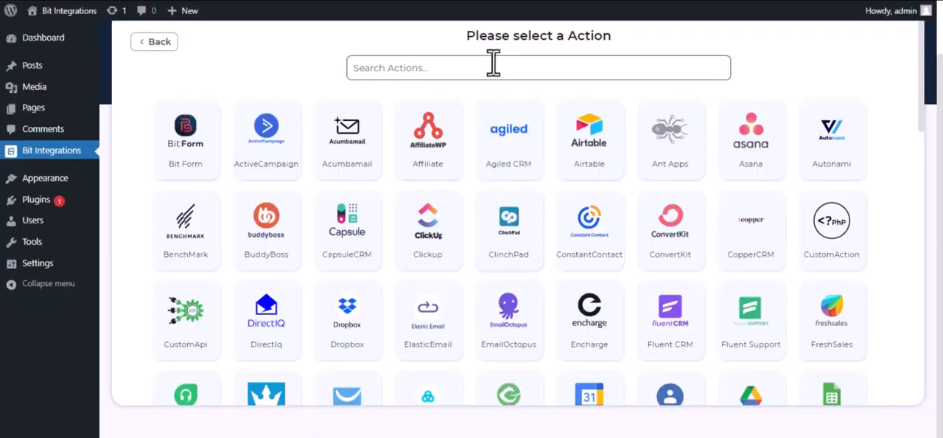
- Choose SendinBlue as the action and follow the link to the Sendinblue API console
text(Sendi)
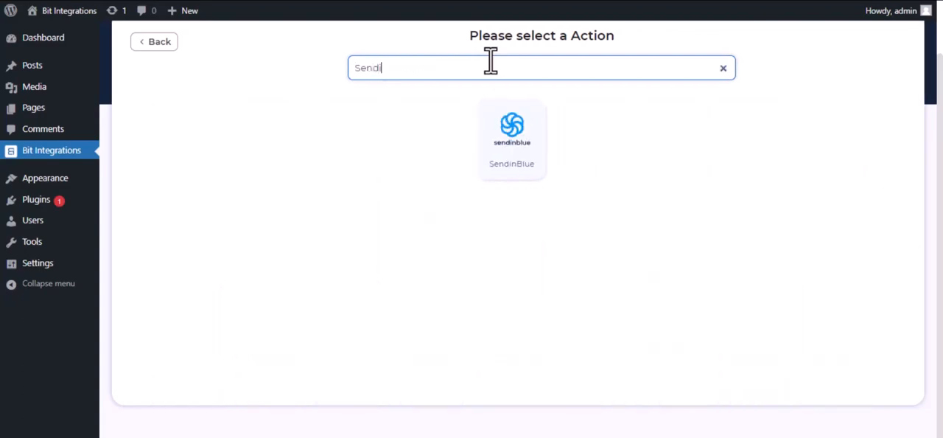
mouse_move(512, 139)
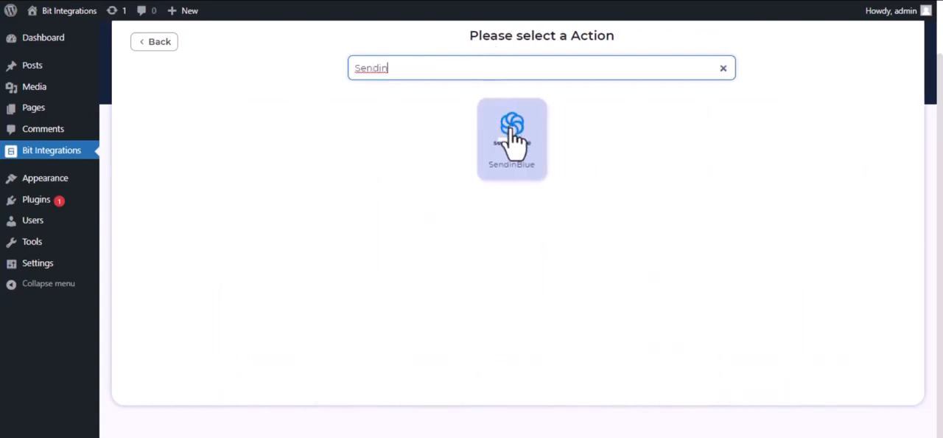
click(511, 139)
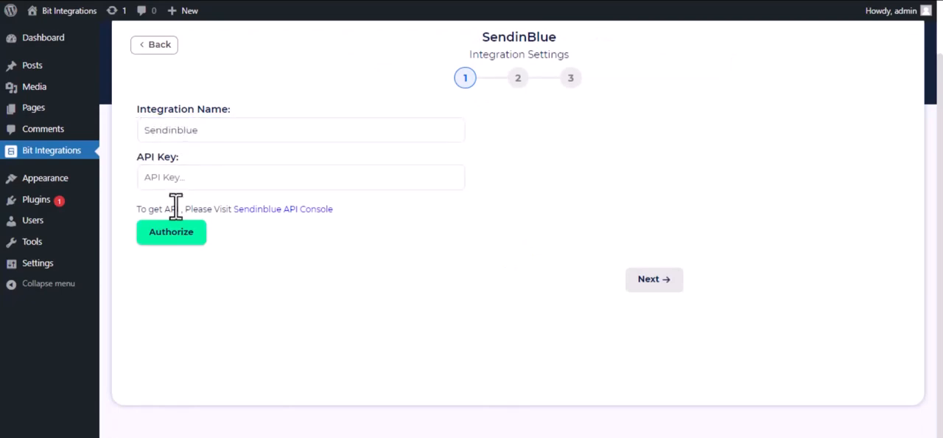
triple_click(234, 209)
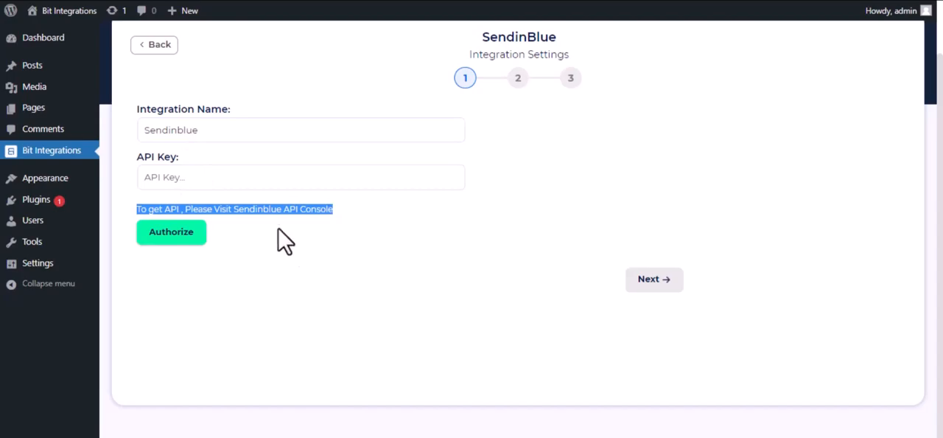
click(234, 209)
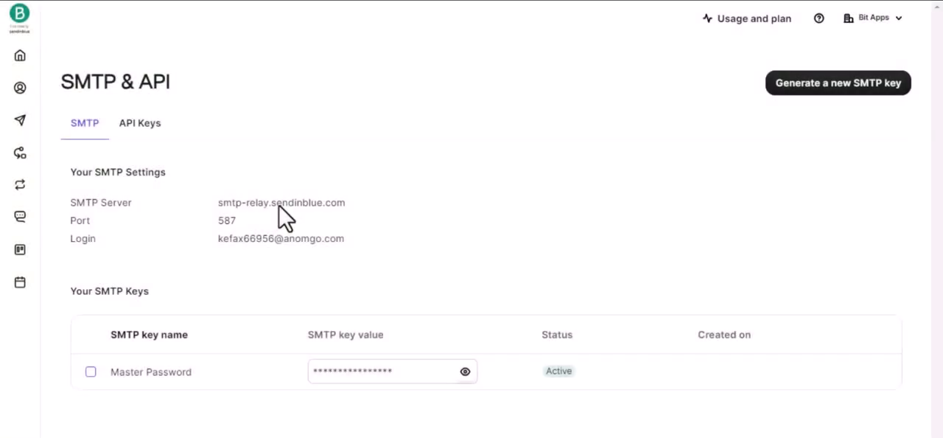
- Generate a Brevo API key named 'Bit Integrations' and copy it
click(138, 124)
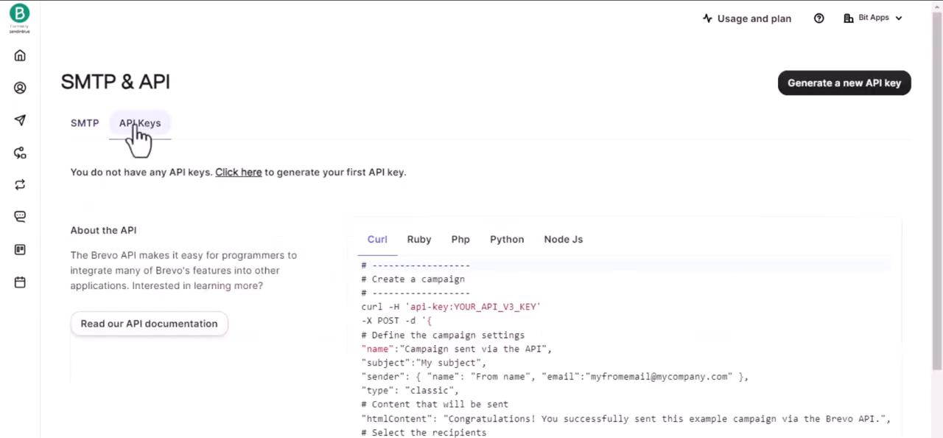
mouse_move(813, 96)
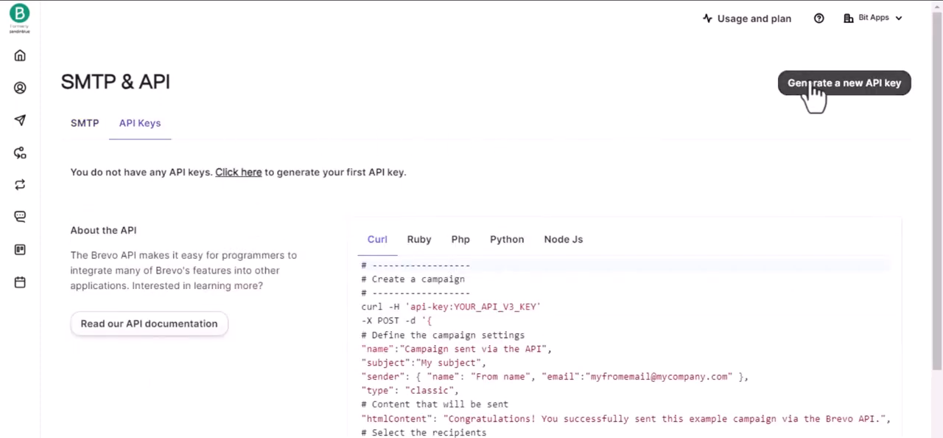
click(845, 82)
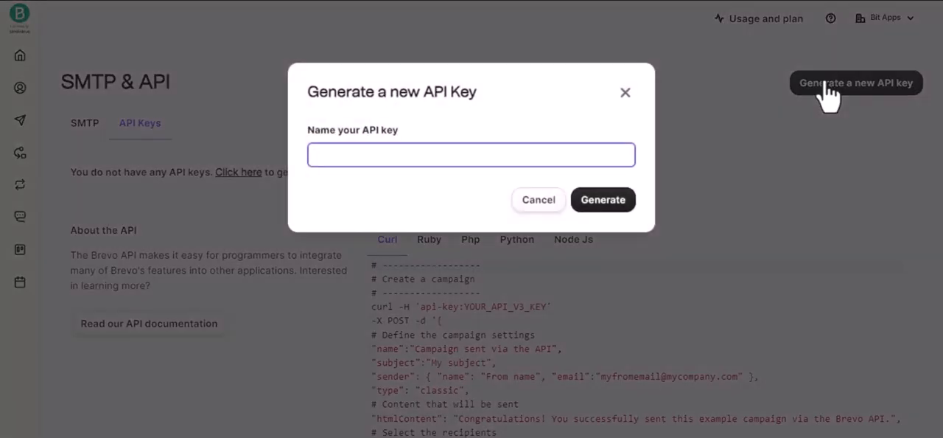
text(B)
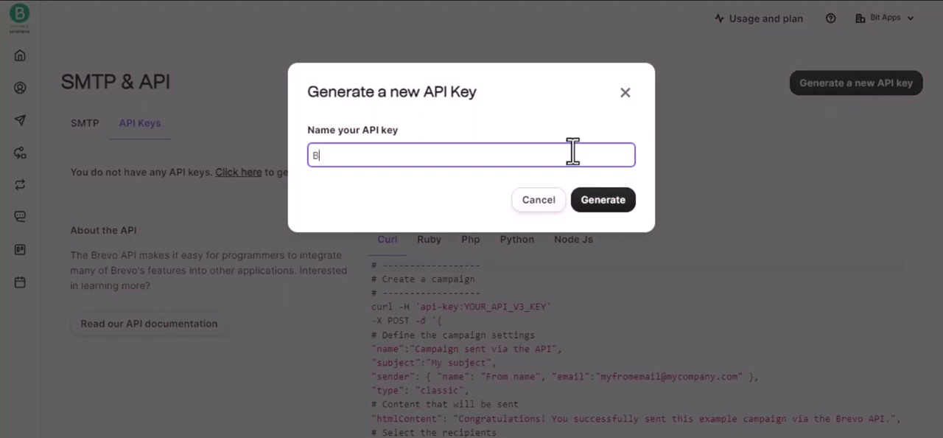
text(it In)
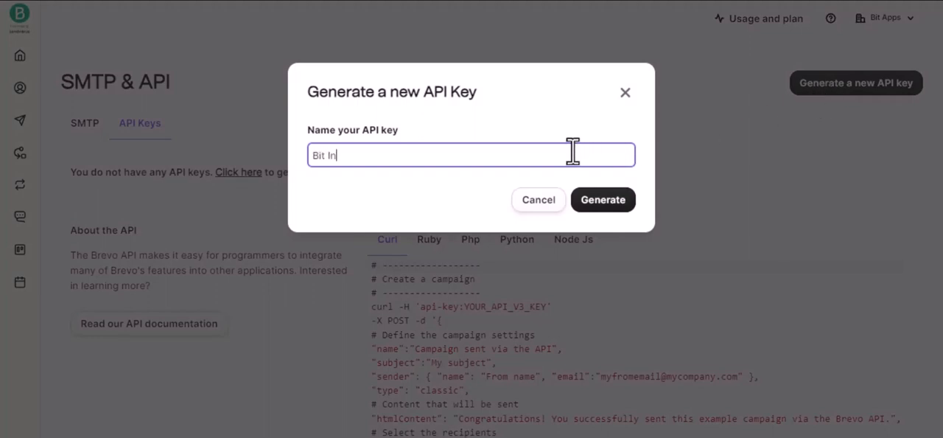
text(tegration)
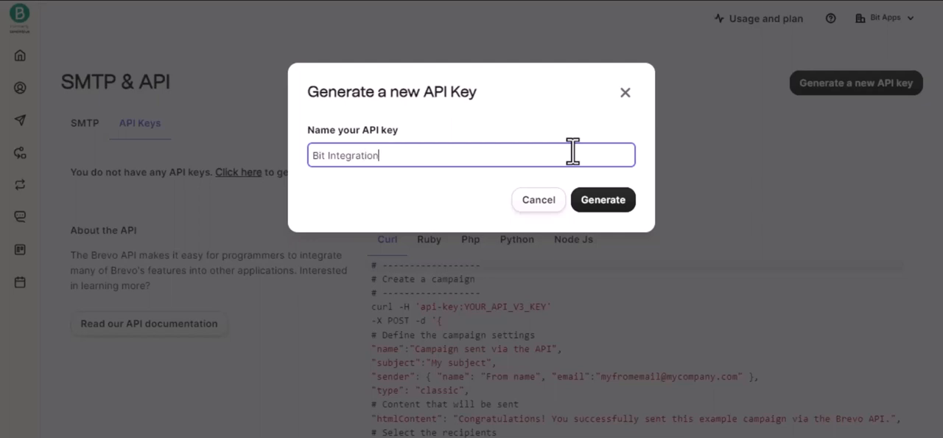
text(s)
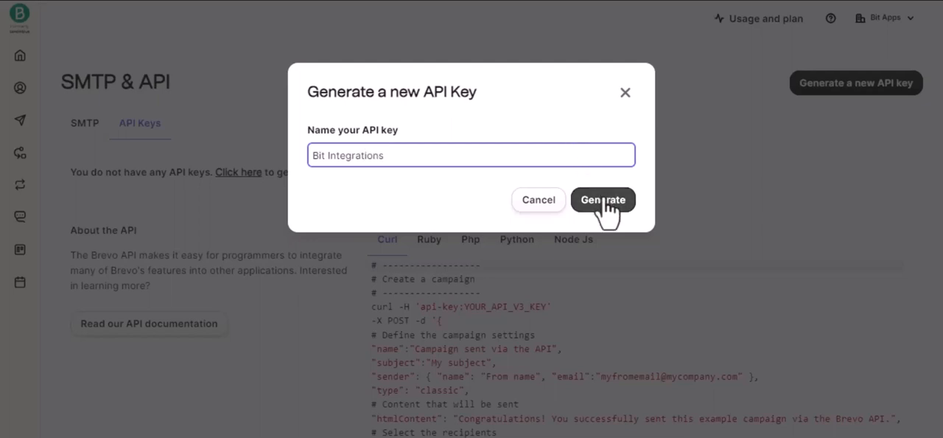
click(603, 201)
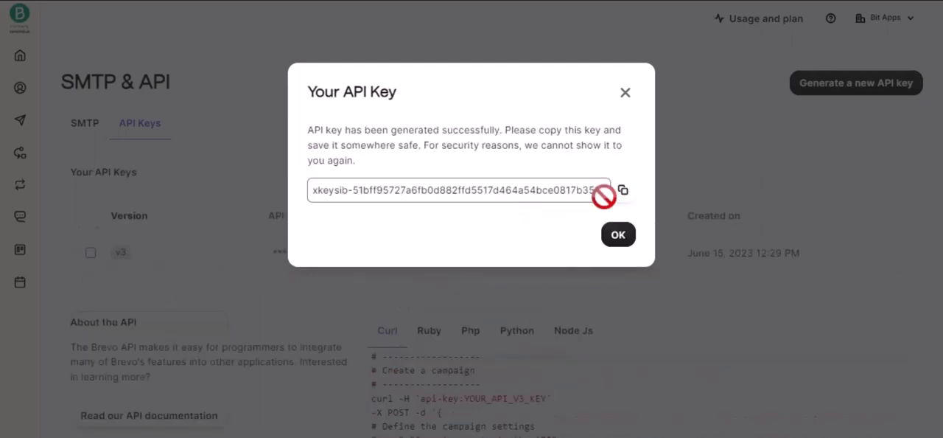
click(621, 190)
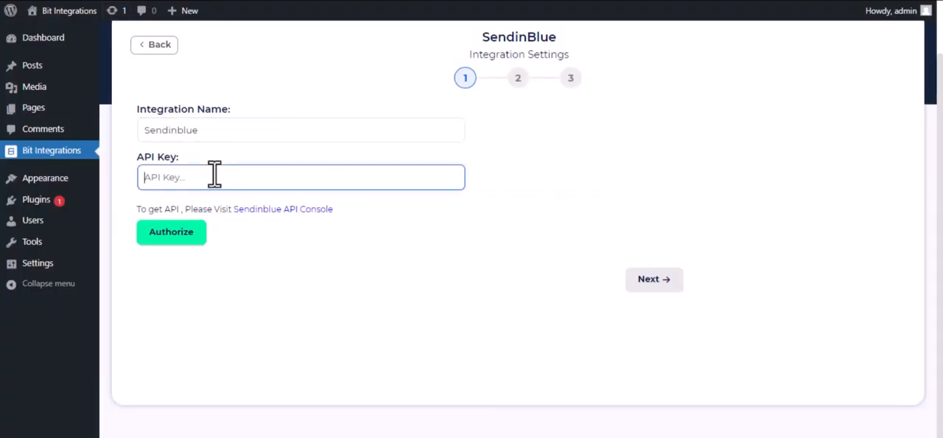
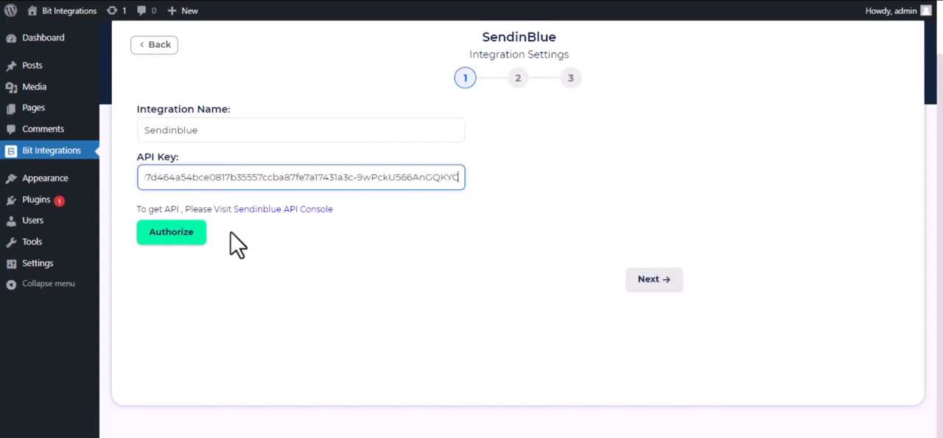
- Authorize SendinBlue with the pasted API key and continue to list selection
click(171, 232)
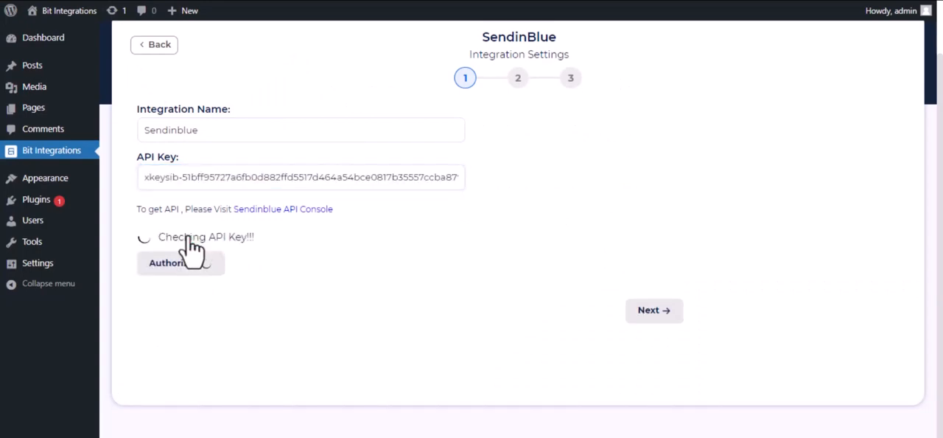
click(180, 263)
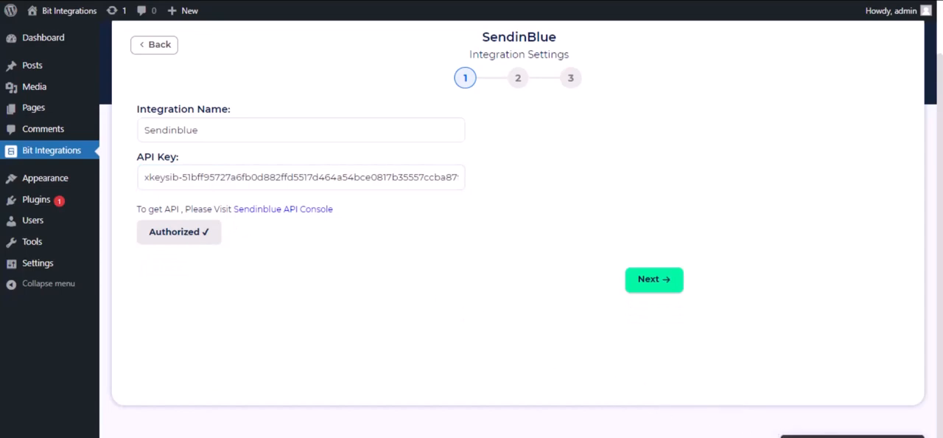
click(654, 278)
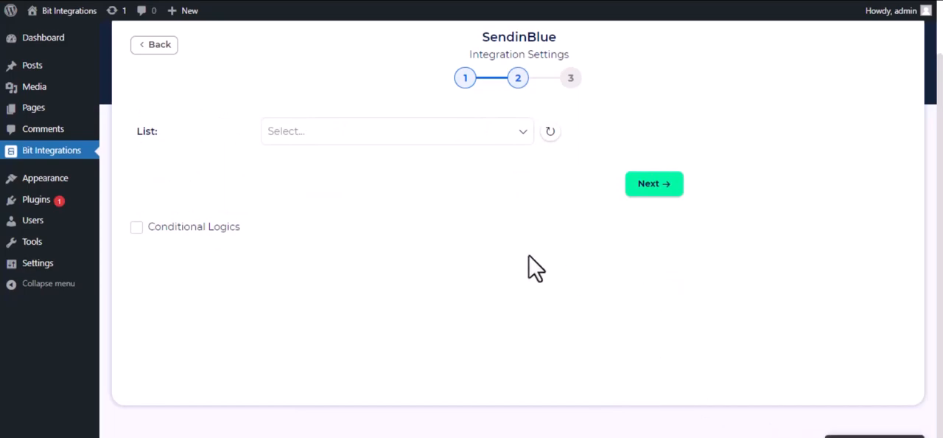
- Select the Bit Integrations list and map Email, First Name and Last Name to Sendinblue fields
click(396, 131)
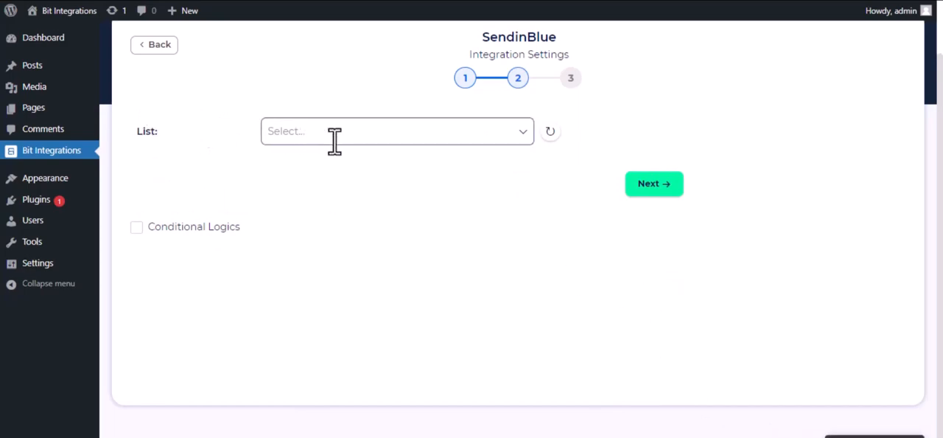
click(307, 158)
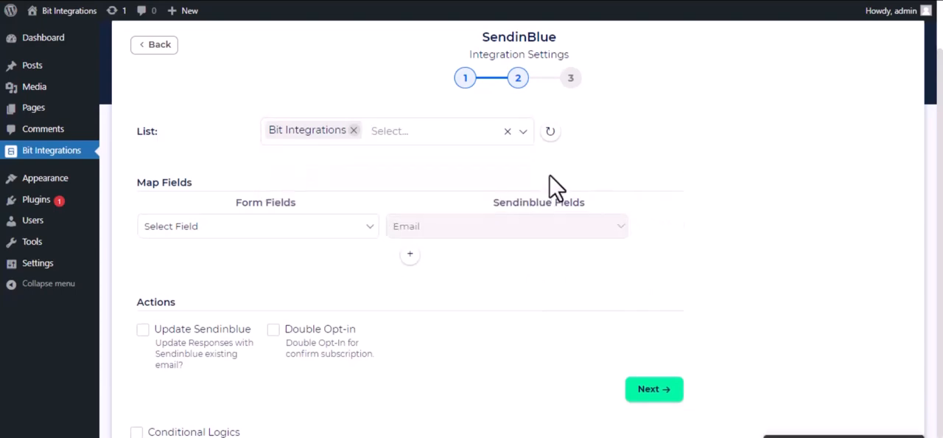
mouse_move(361, 233)
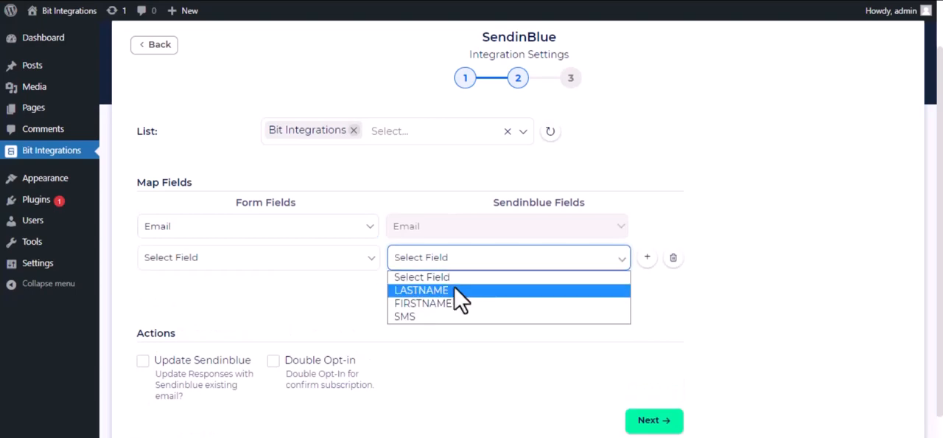
click(423, 304)
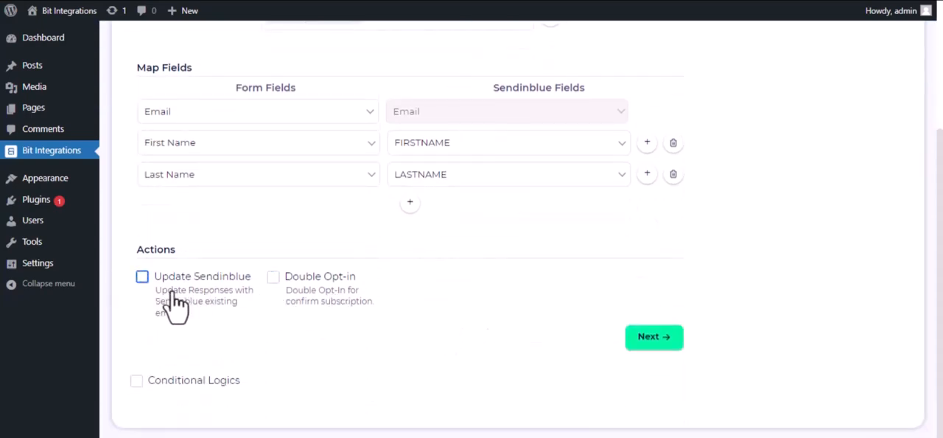
mouse_move(346, 302)
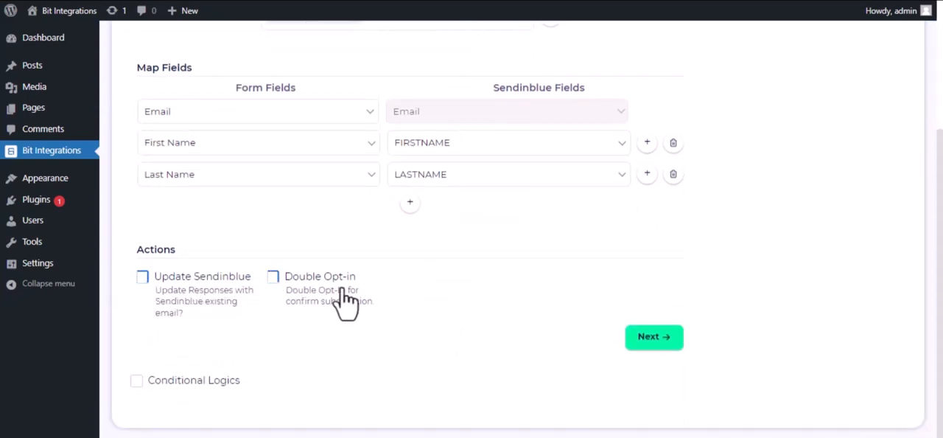
mouse_move(239, 391)
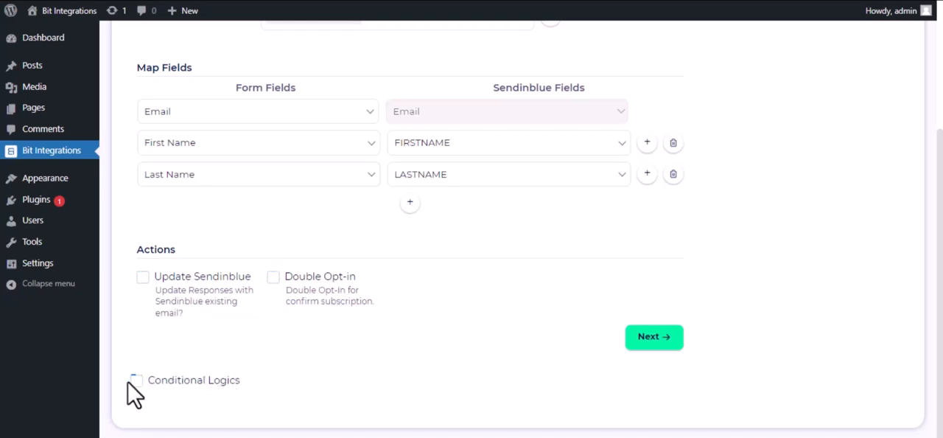
- Toggle Conditional Logics on then off, leaving other options unchecked, and continue to the final step
click(136, 381)
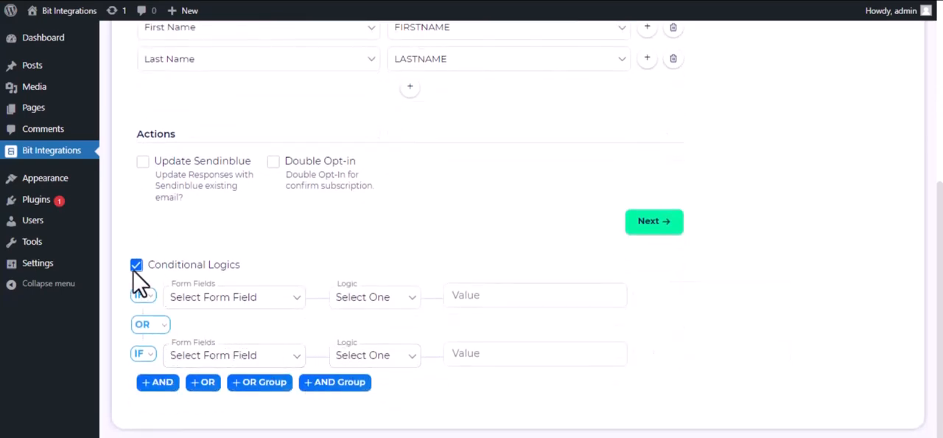
click(136, 265)
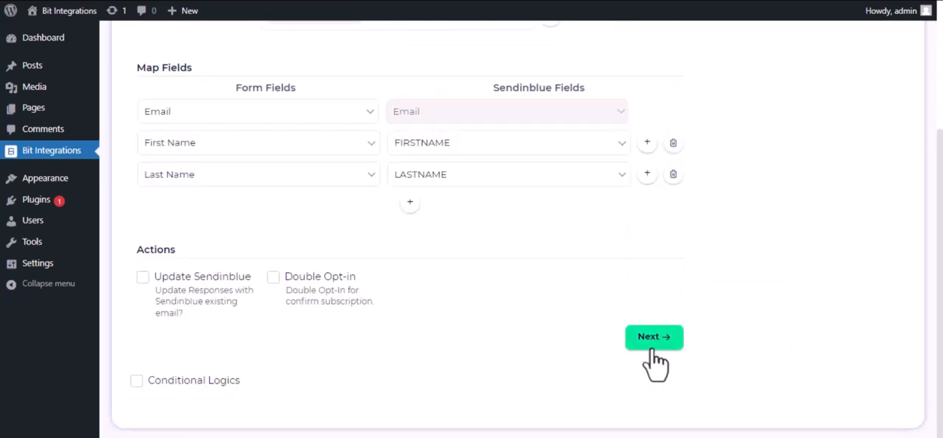
click(654, 336)
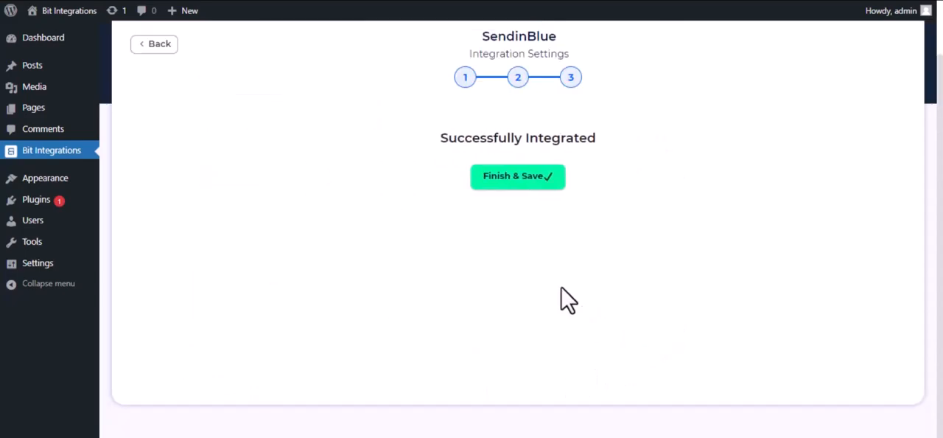
click(517, 176)
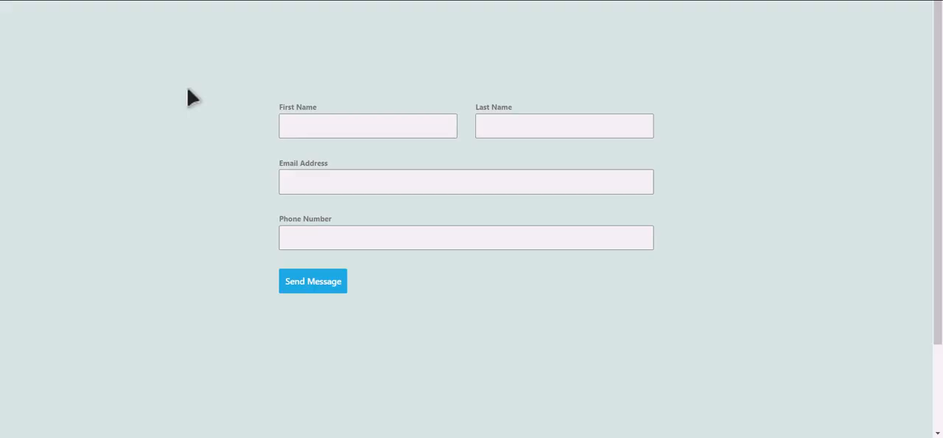
click(368, 125)
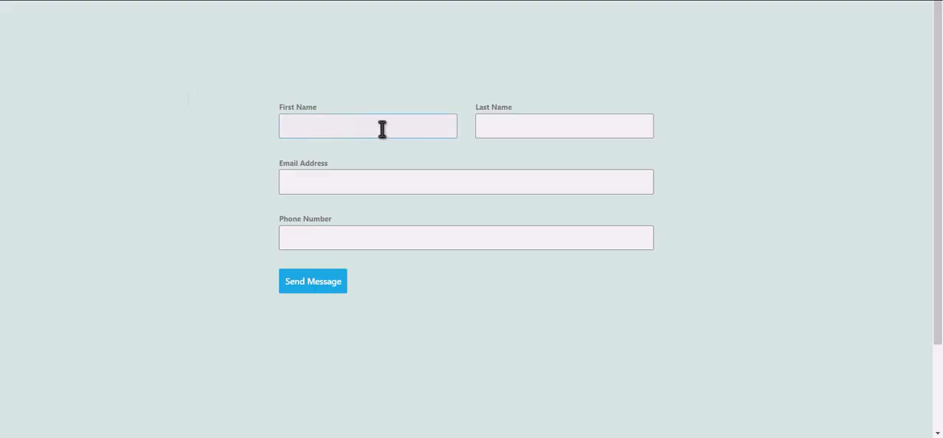
text(Bit)
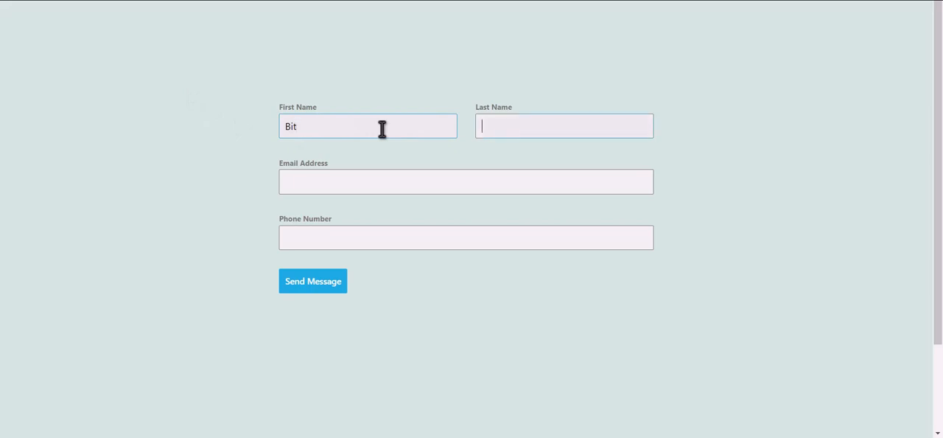
text(Integ)
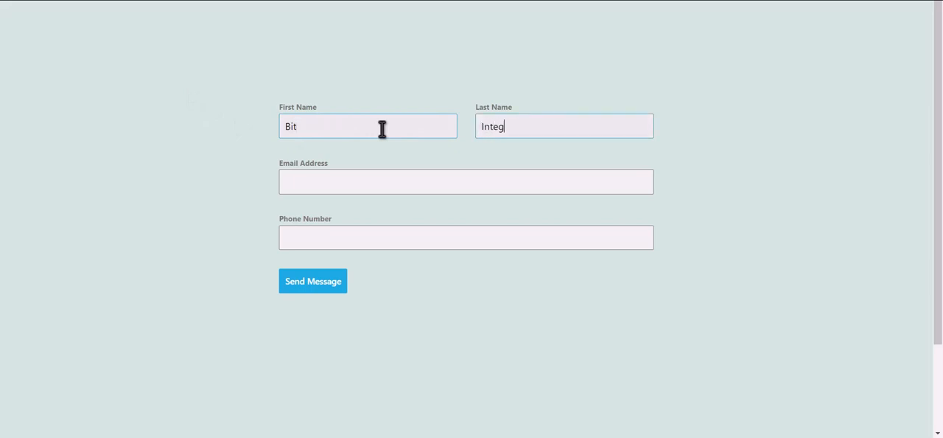
text(rations)
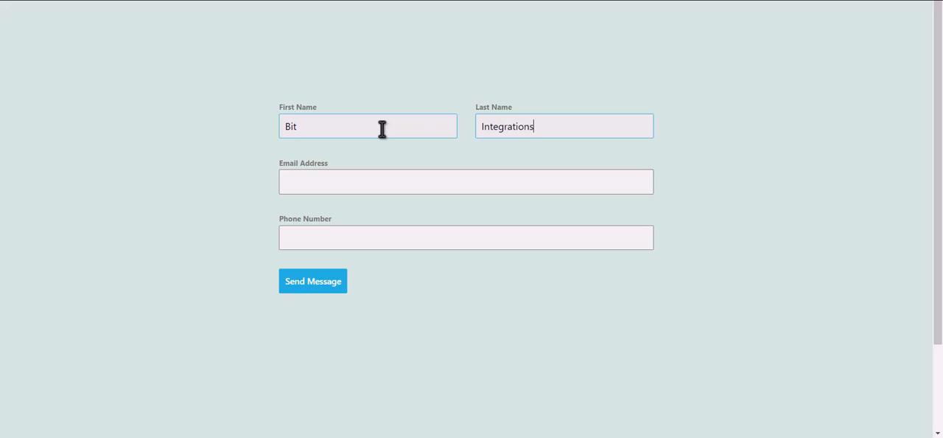
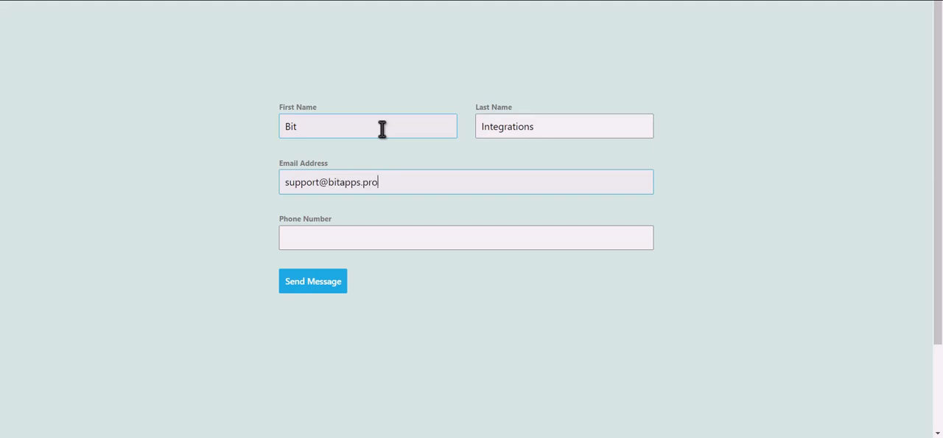
text(44)
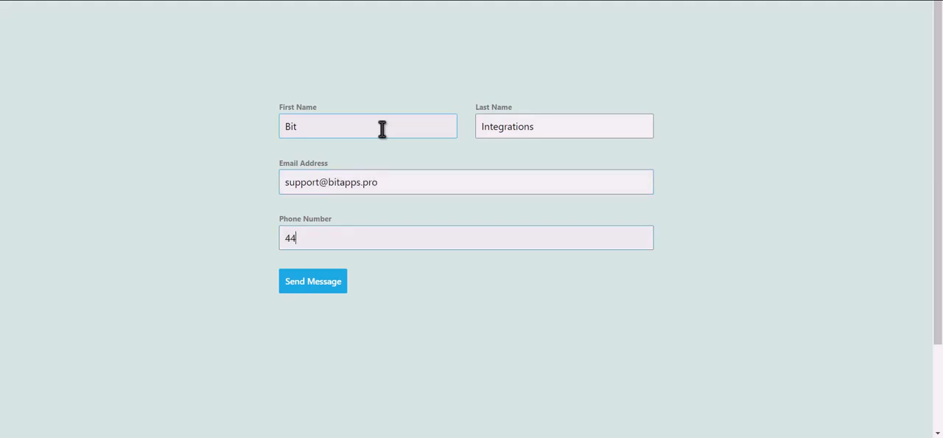
text(4555666)
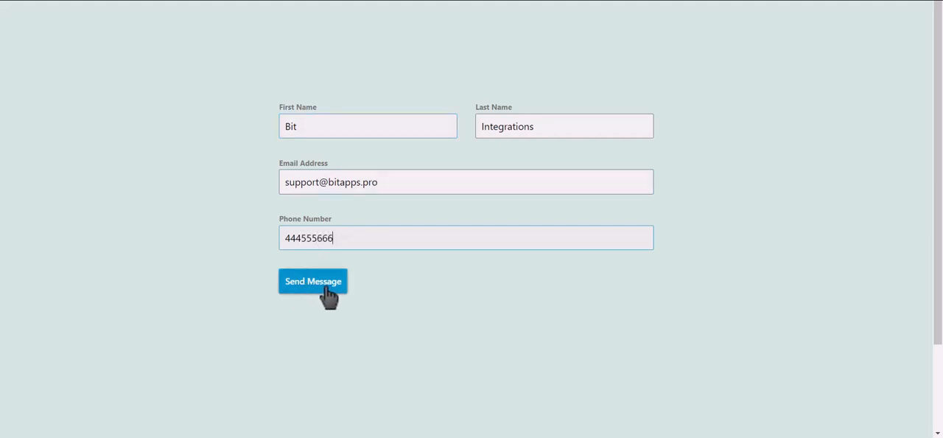
click(313, 280)
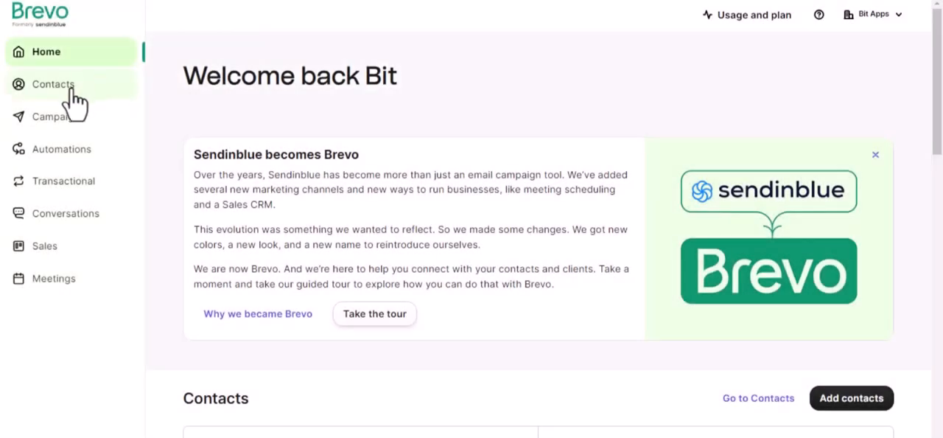
click(53, 83)
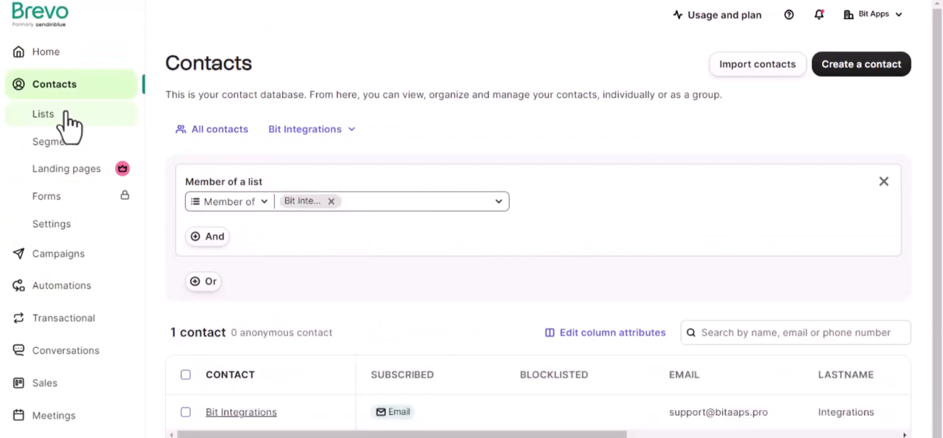
click(43, 114)
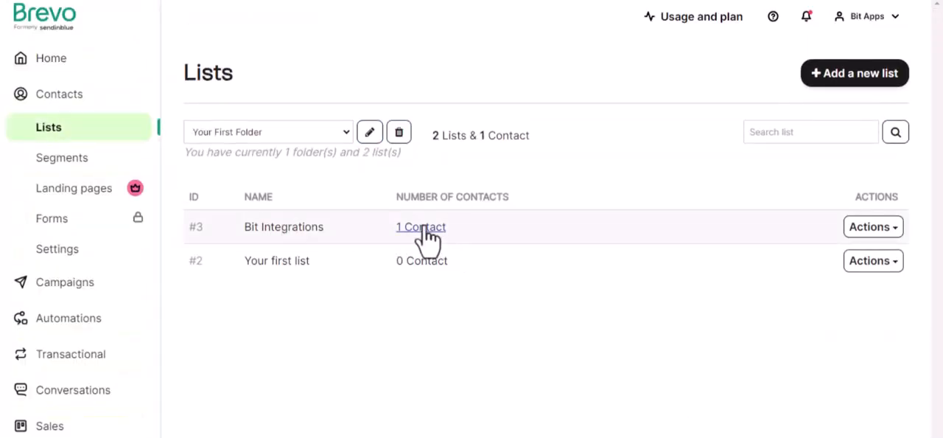
click(420, 227)
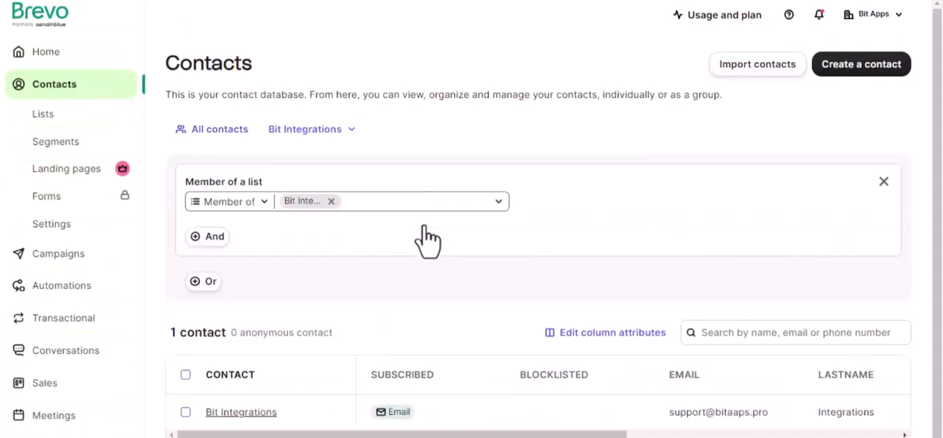
scroll(down, 3)
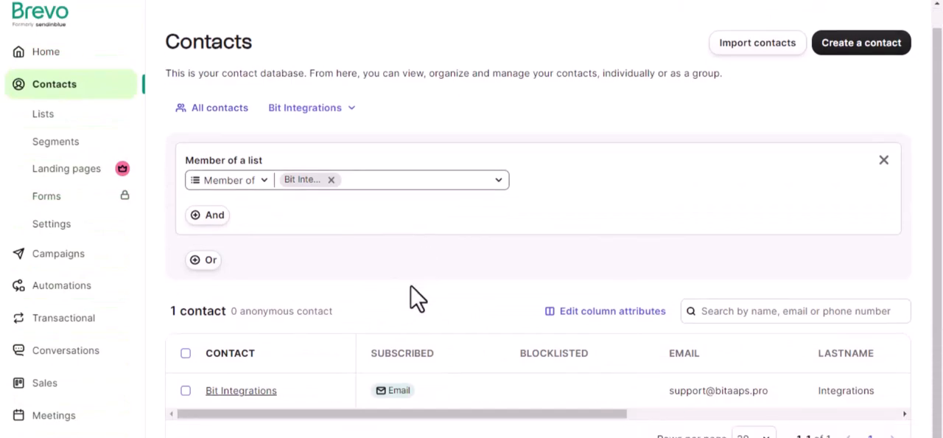
mouse_move(339, 390)
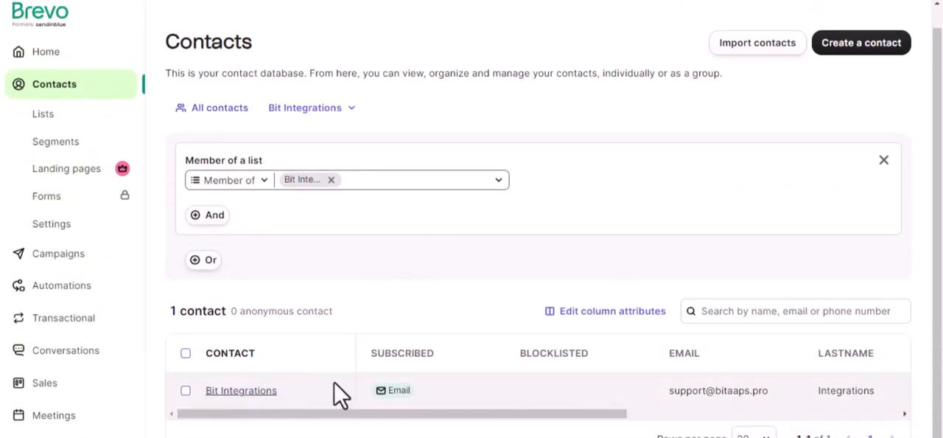